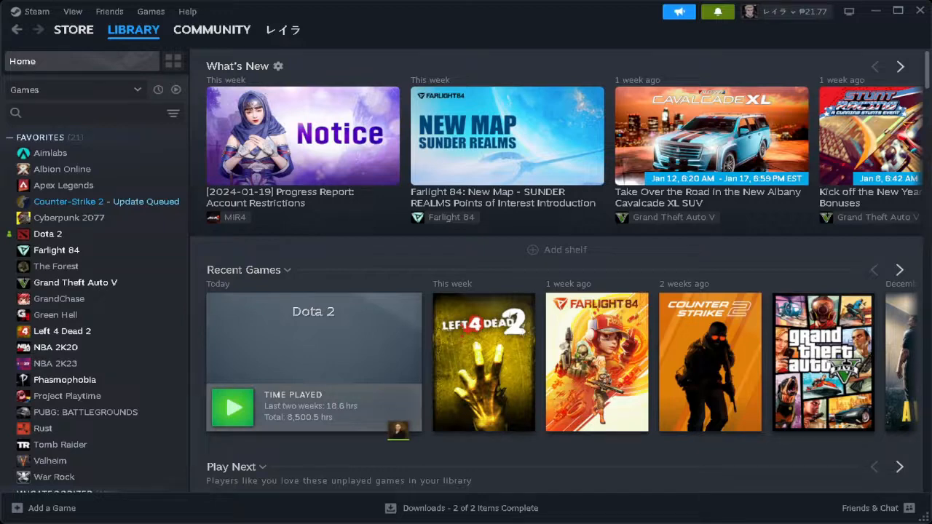
mouse_move(87, 346)
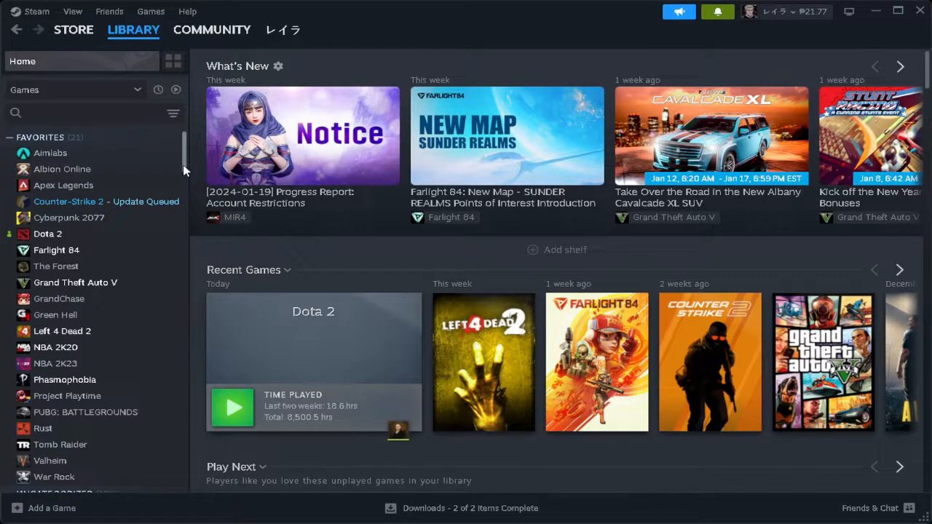
mouse_move(12, 213)
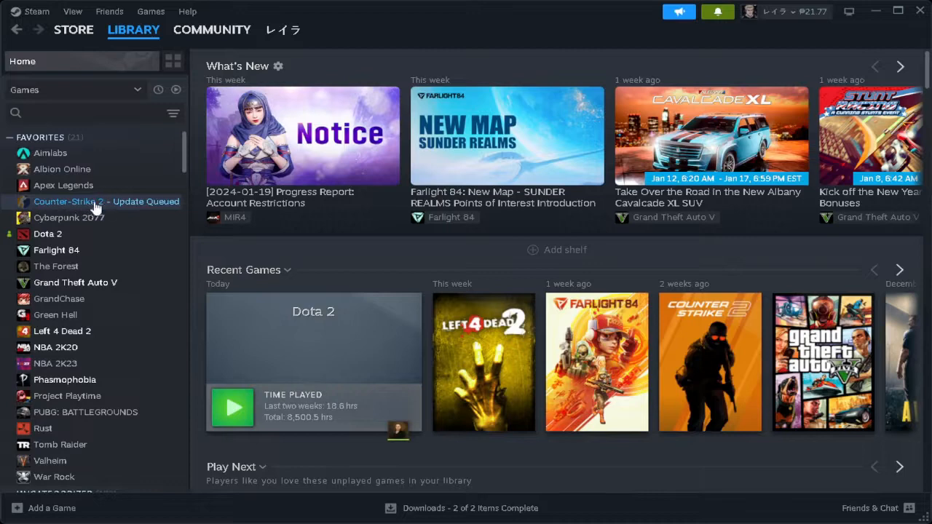
mouse_move(182, 169)
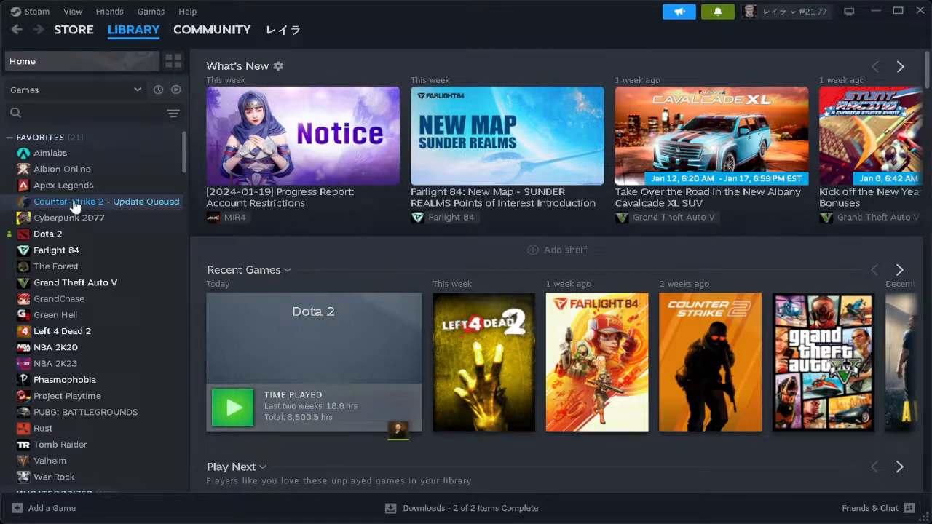
Step: Reach Counter-Strike 2's Properties from the library and show its Betas section
right_click(107, 201)
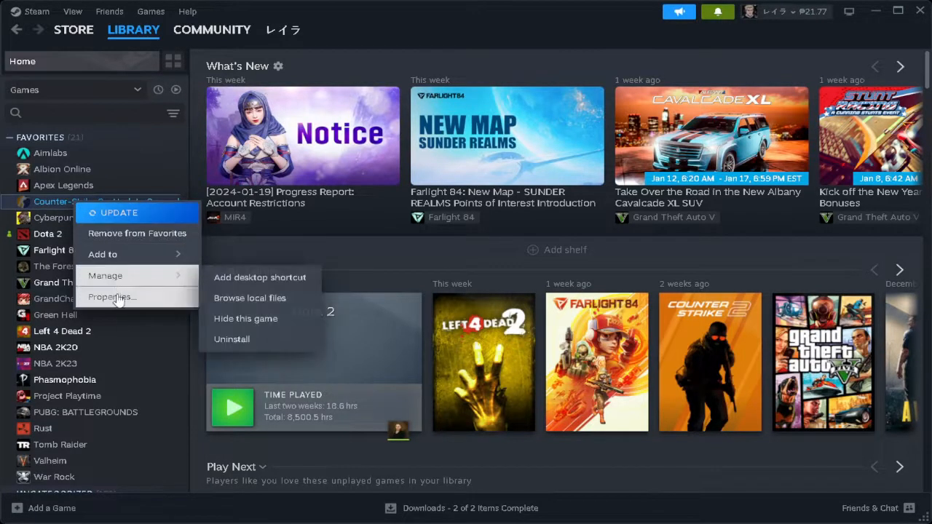
click(113, 297)
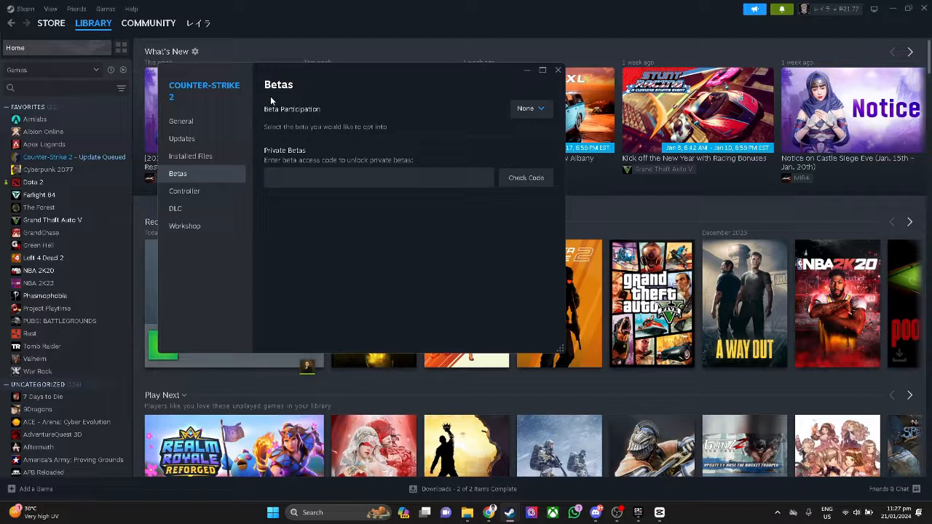
mouse_move(270, 122)
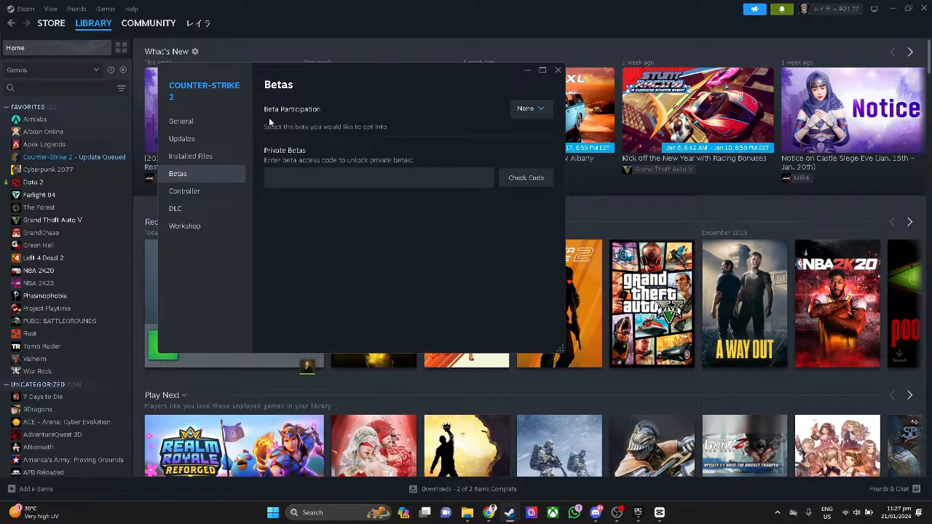
mouse_move(325, 126)
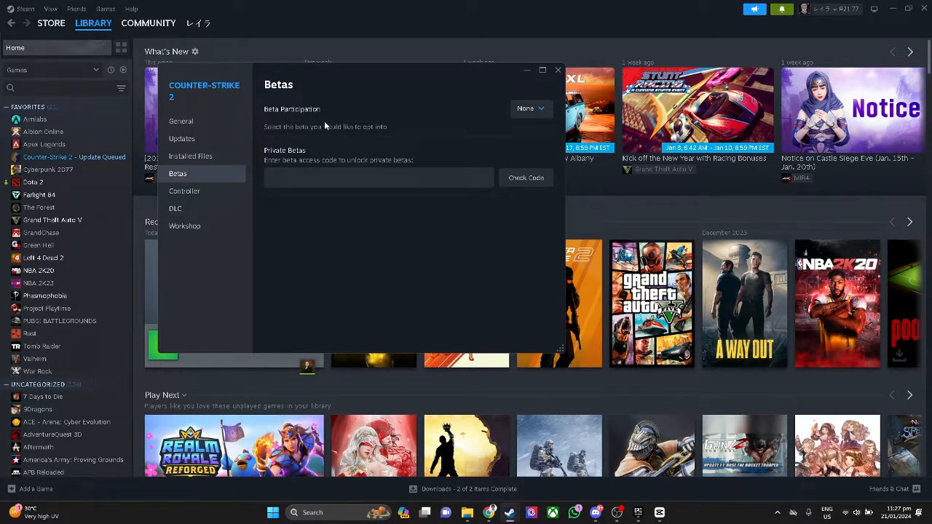
mouse_move(514, 129)
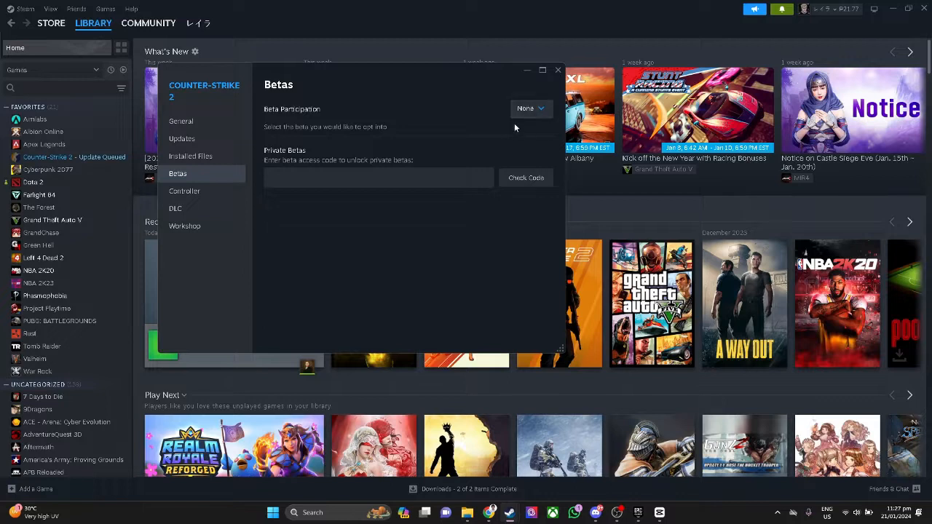
click(531, 108)
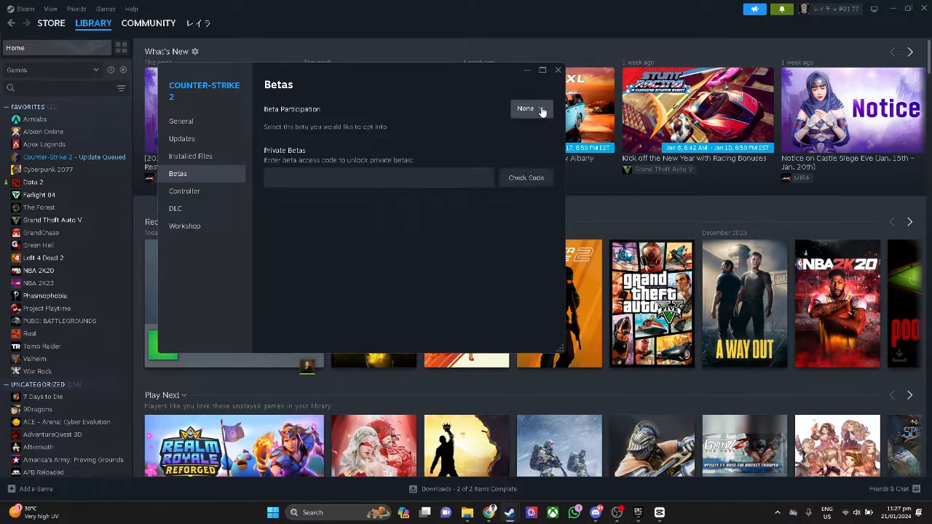
Step: Expand the Beta Participation list showing none and the crossplay_branch for EGS crossplay
click(524, 108)
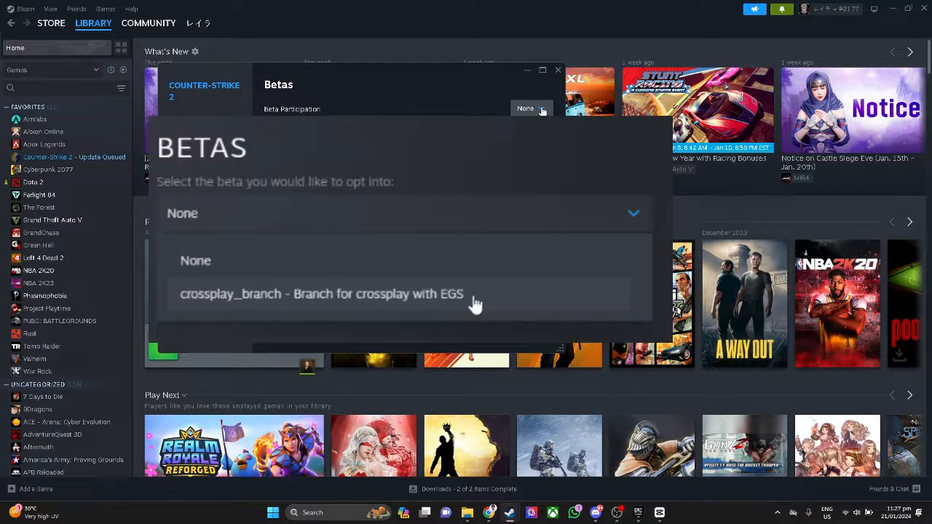
mouse_move(502, 99)
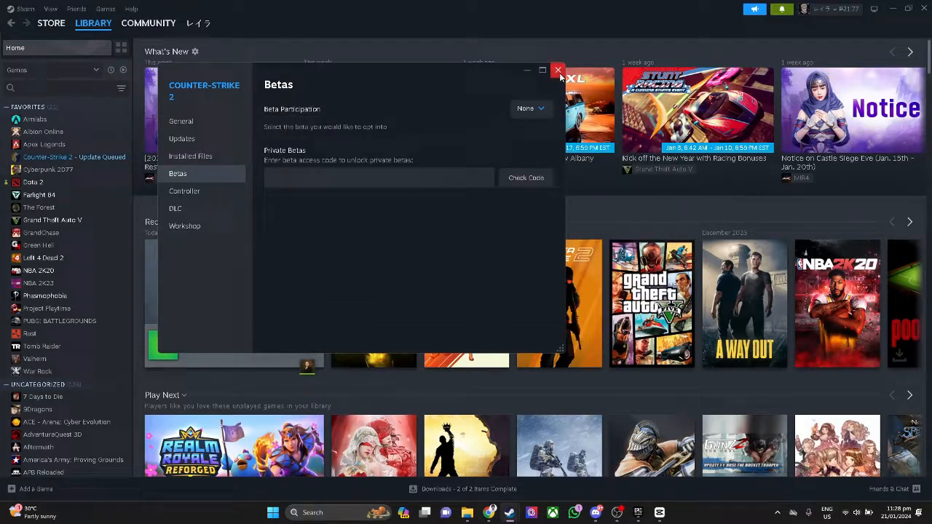
Step: Close the Properties window, returning to the Steam library home
click(558, 70)
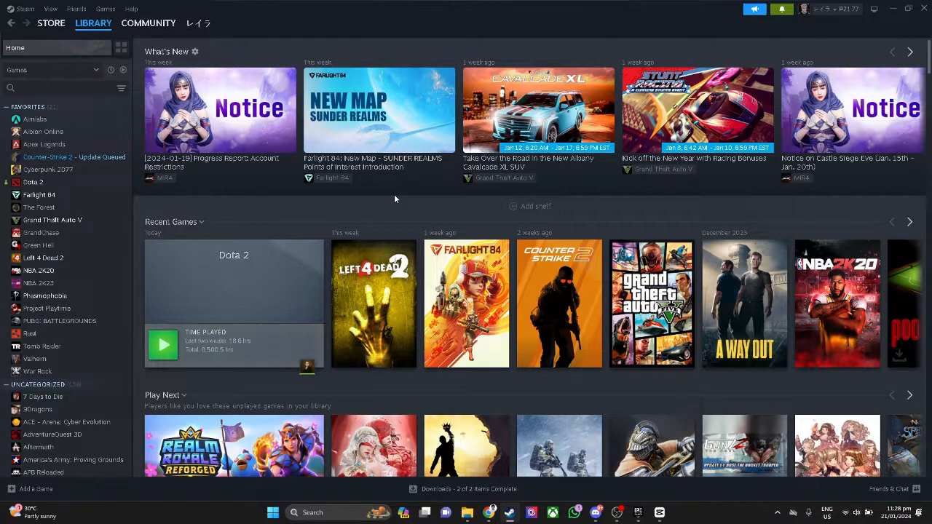
mouse_move(411, 201)
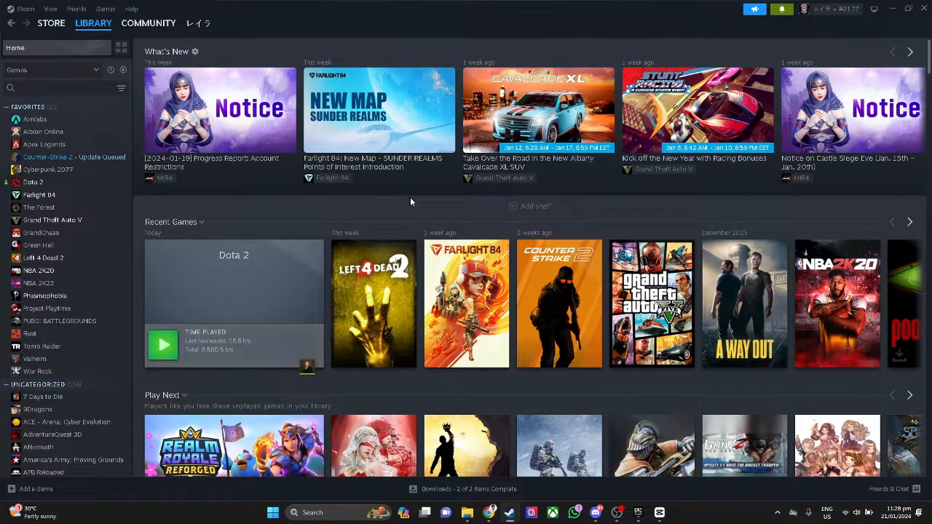